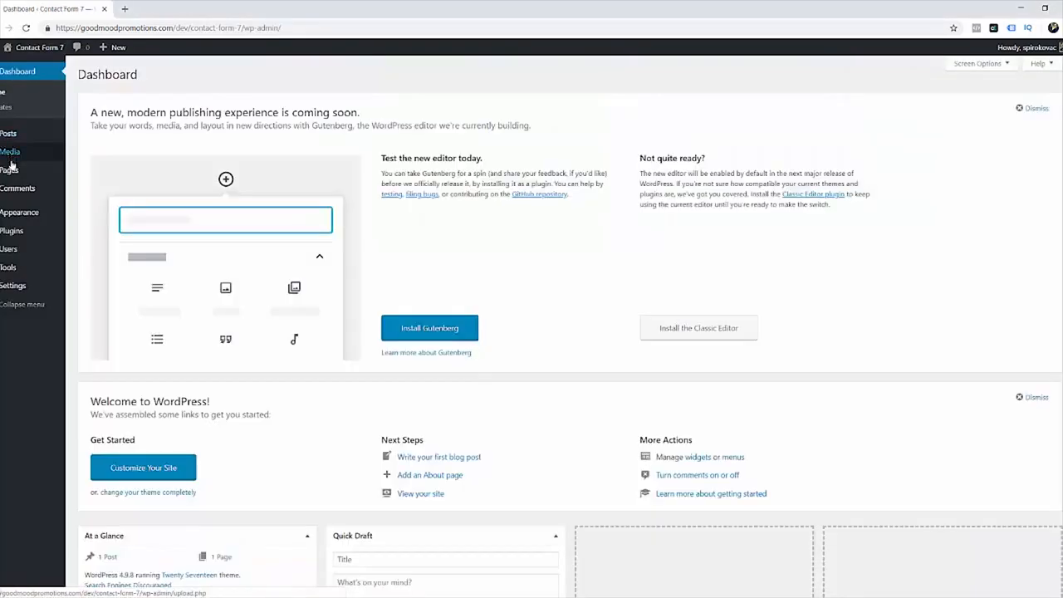
# Create a new page titled 'Contact Us' and publish it.
pyautogui.click(88, 186)
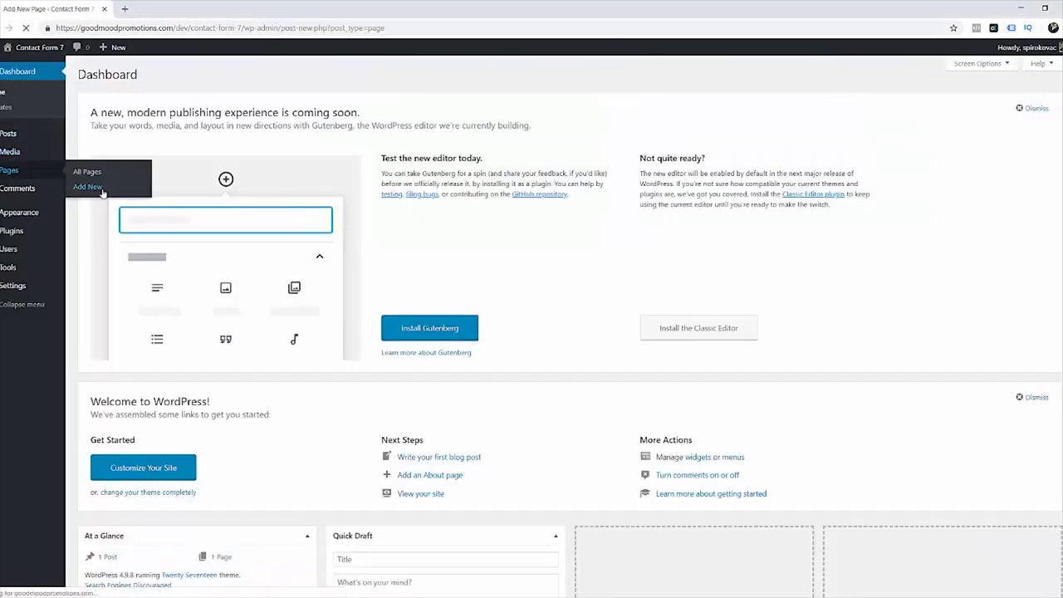
pyautogui.click(86, 186)
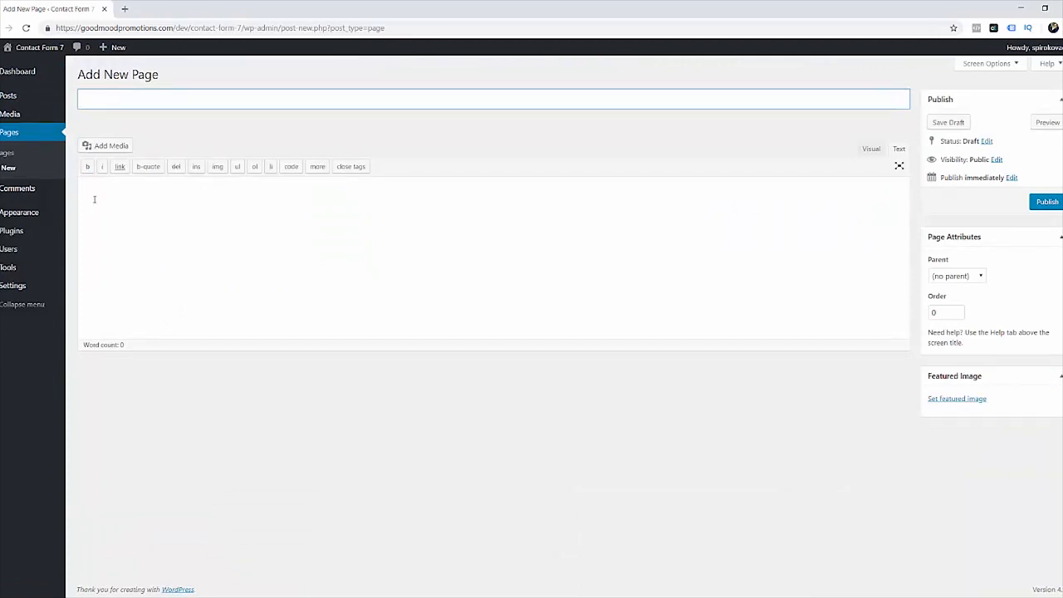
pyautogui.write('Contact Us')
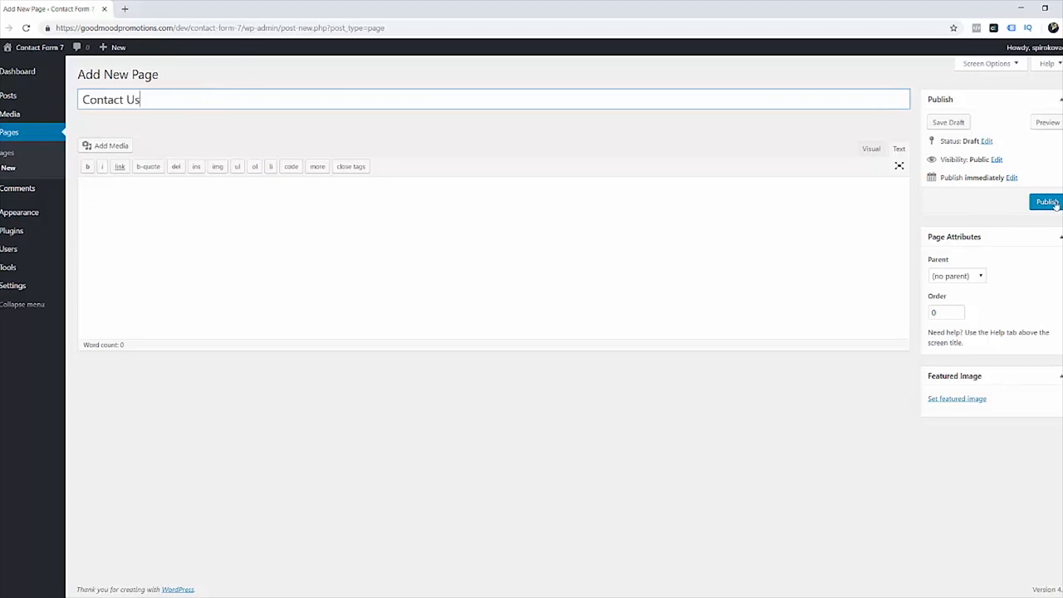
pyautogui.click(1046, 203)
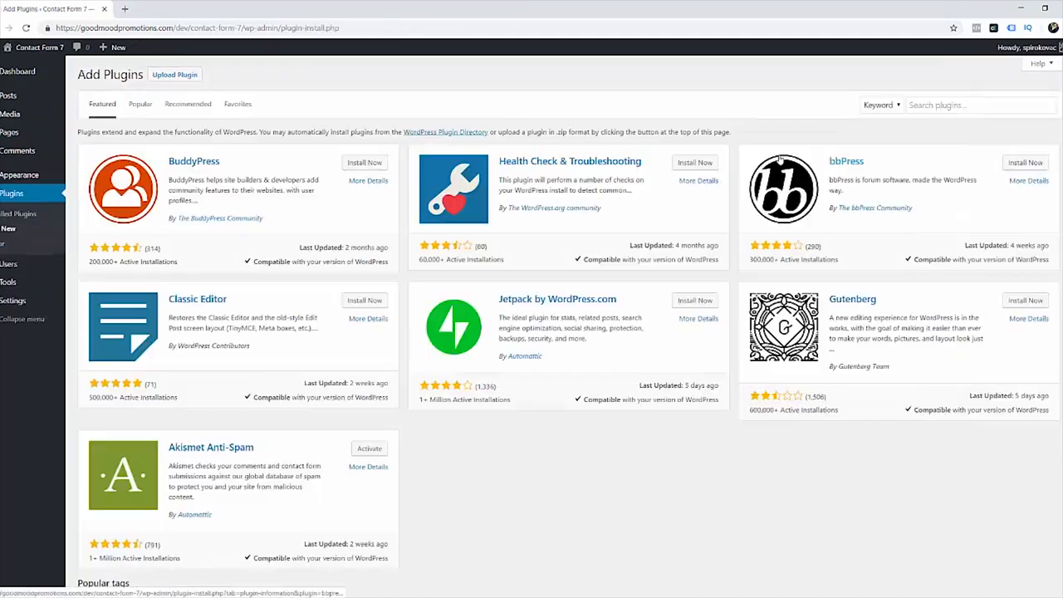
# Find Contact Form 7 in the plugin directory, install it and activate it.
pyautogui.click(980, 105)
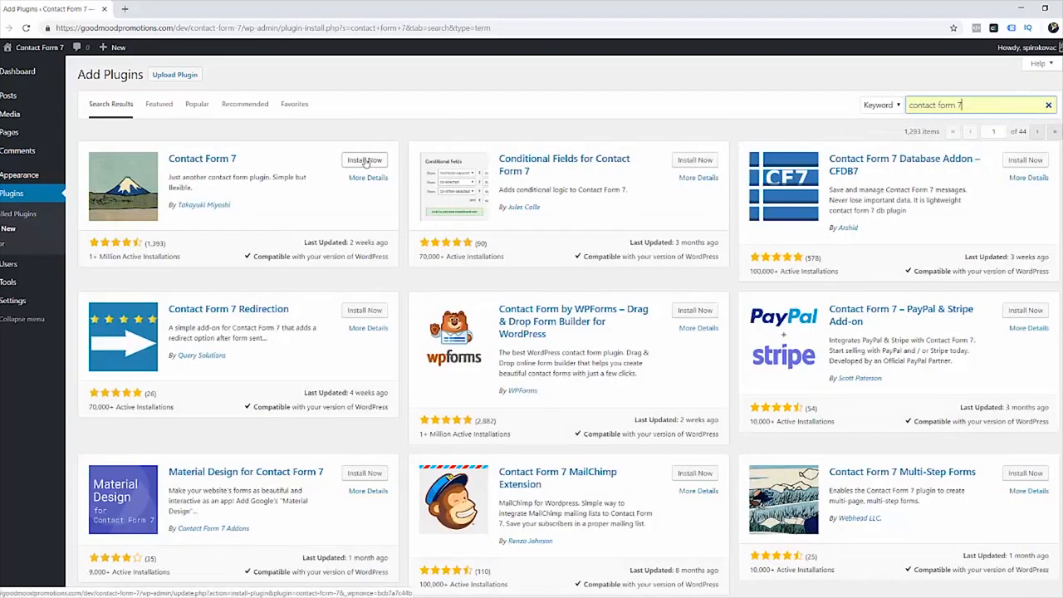
pyautogui.click(363, 160)
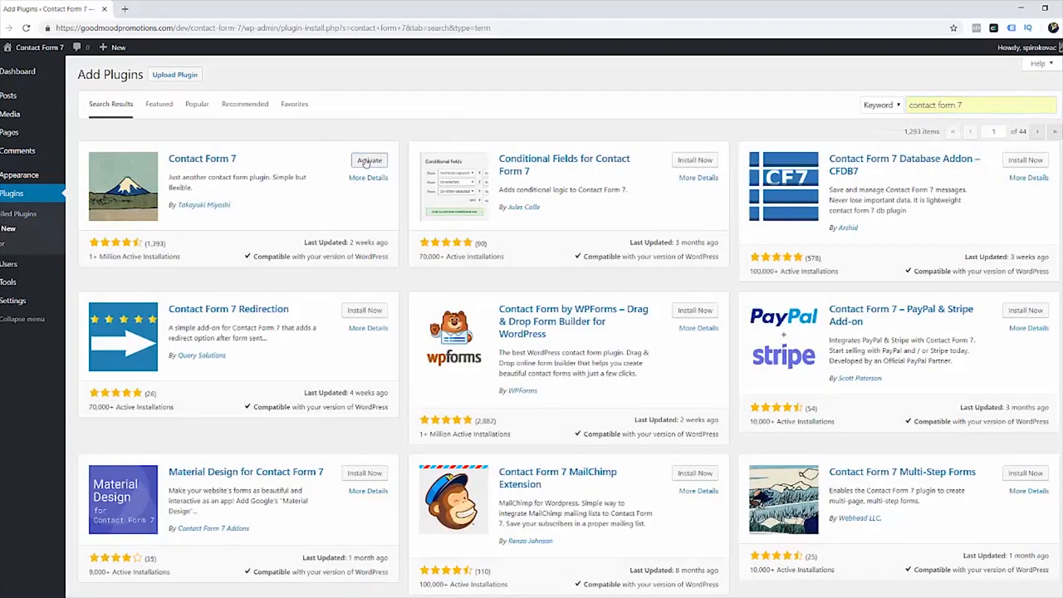
pyautogui.click(369, 159)
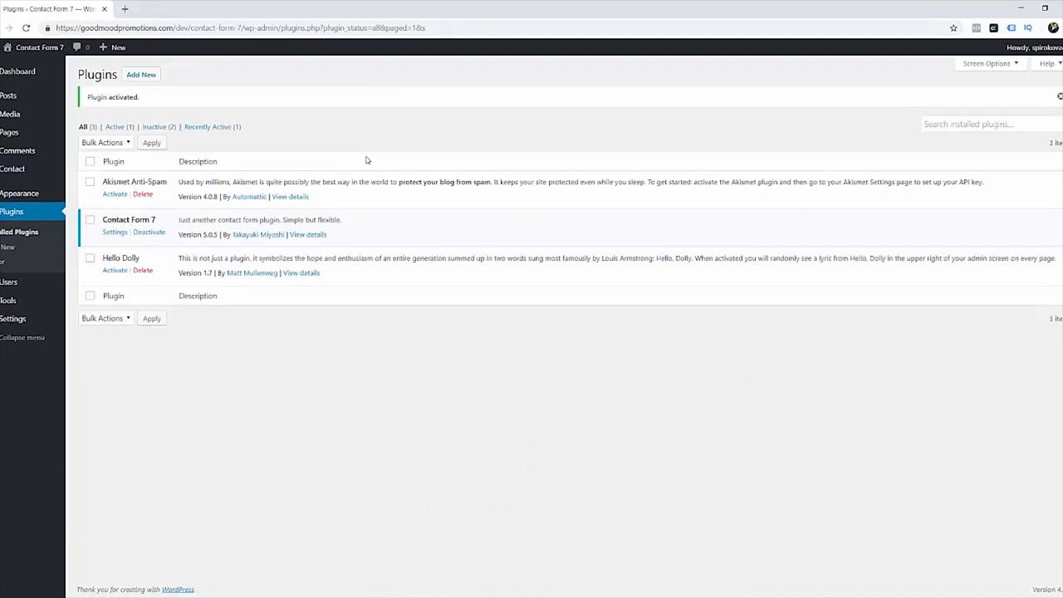
pyautogui.moveTo(17, 149)
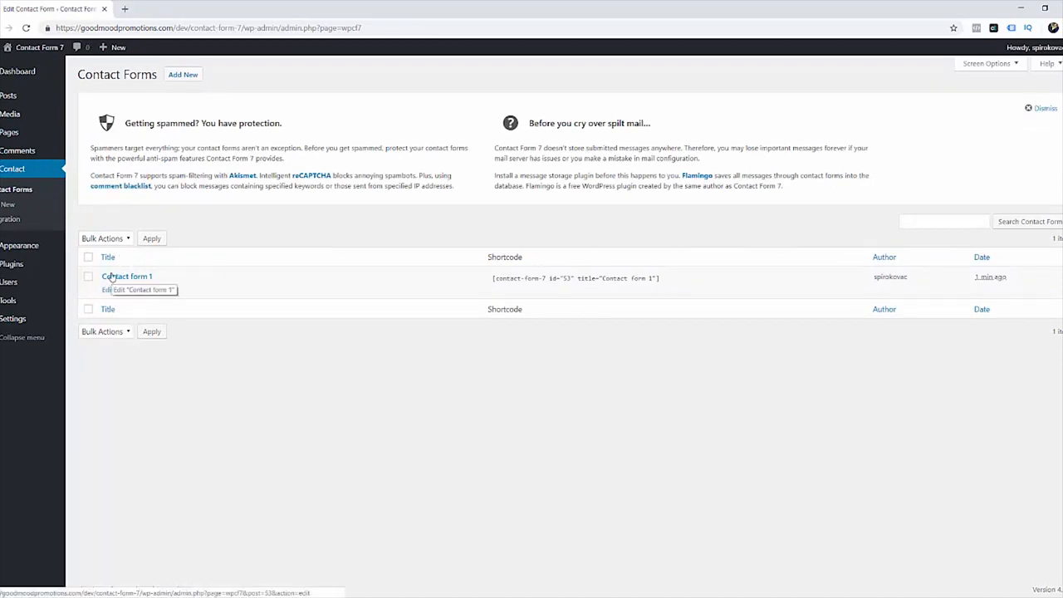
# Edit Contact form 1 and check its Mail settings for the recipient address.
pyautogui.click(126, 276)
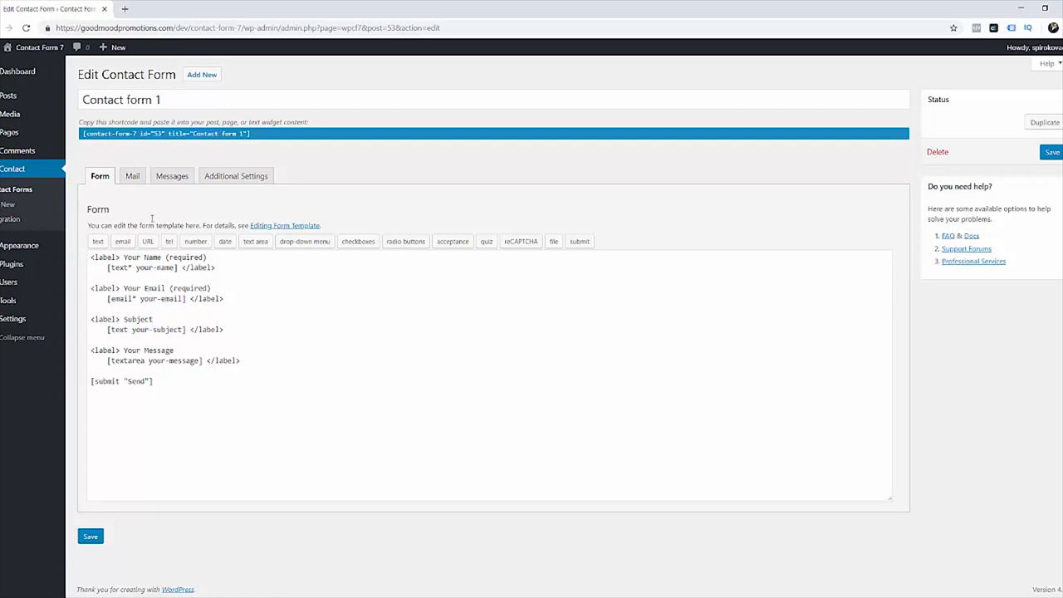
pyautogui.click(133, 176)
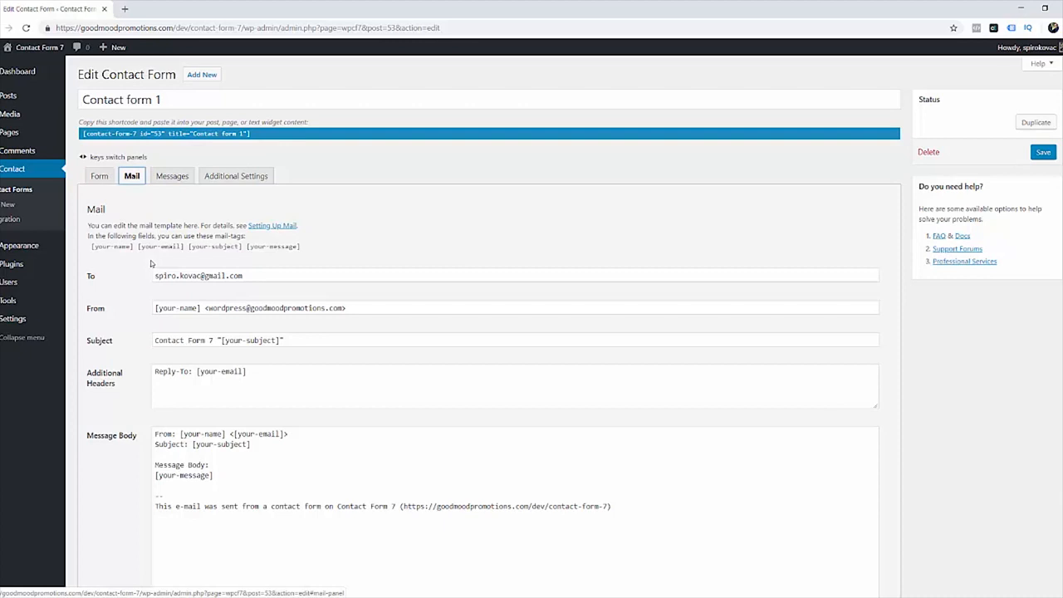
pyautogui.moveTo(180, 146)
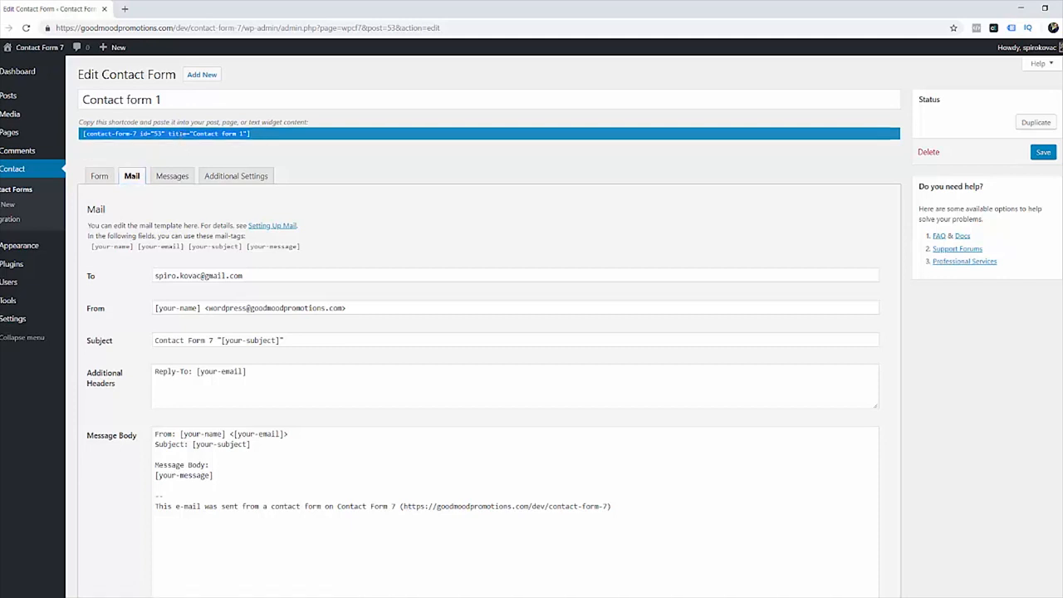
# Place the Contact form 1 shortcode in the Contact Us page body and update the page.
pyautogui.click(10, 133)
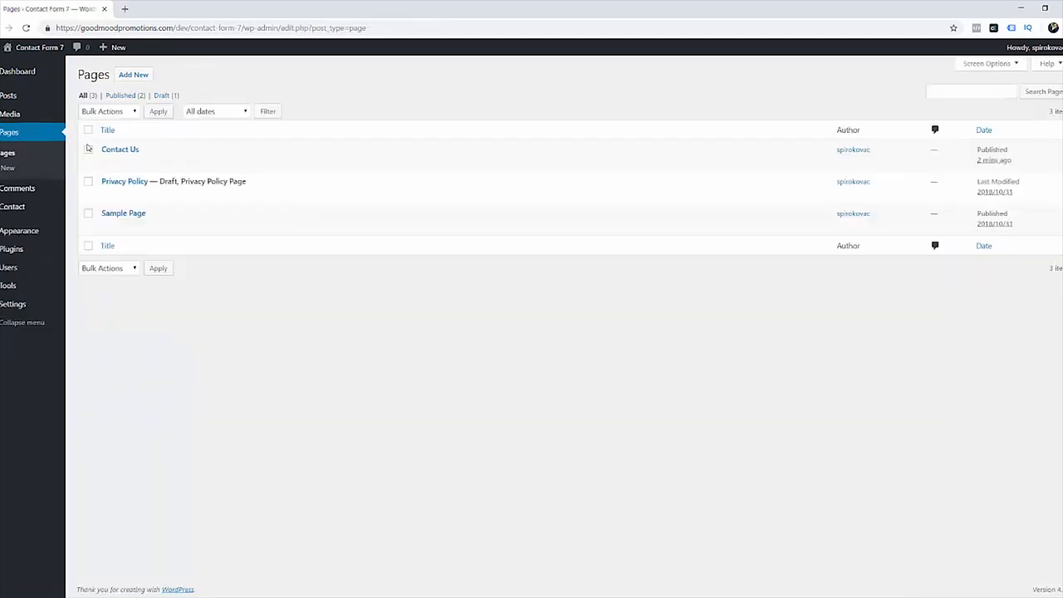
pyautogui.click(120, 150)
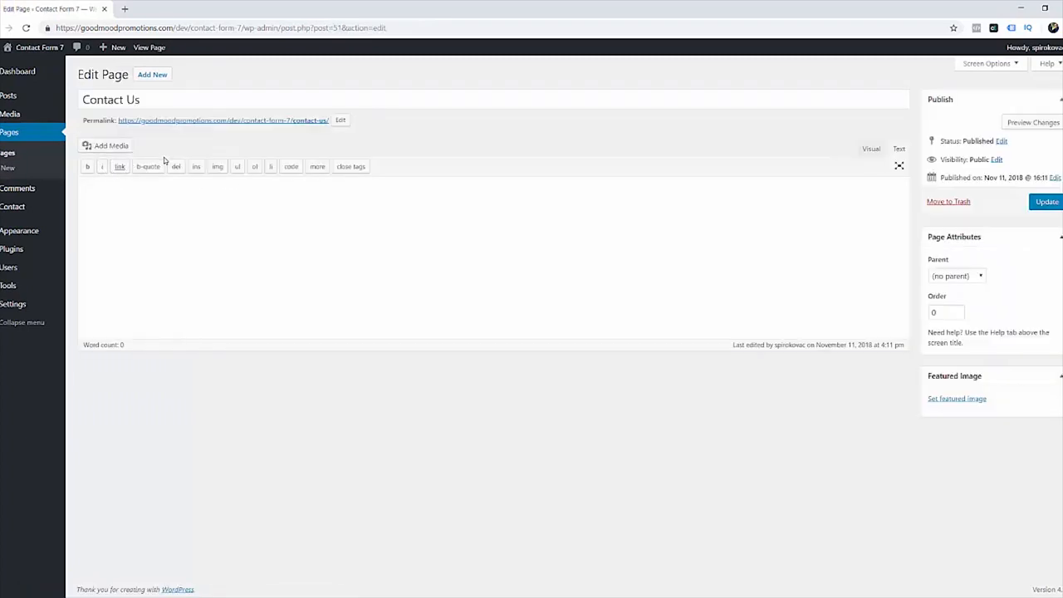
pyautogui.click(1046, 201)
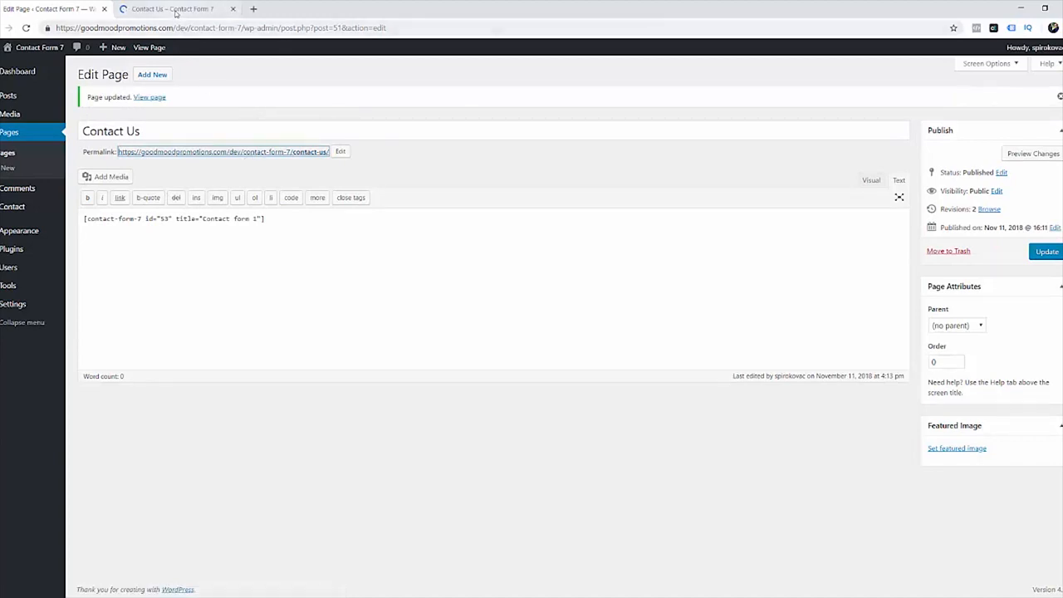
pyautogui.click(169, 9)
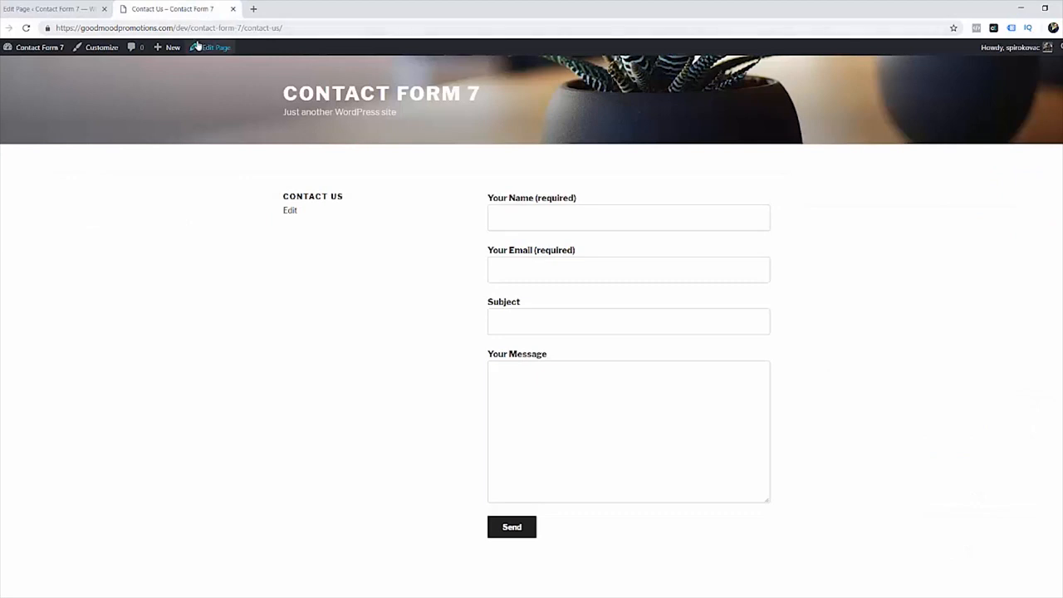
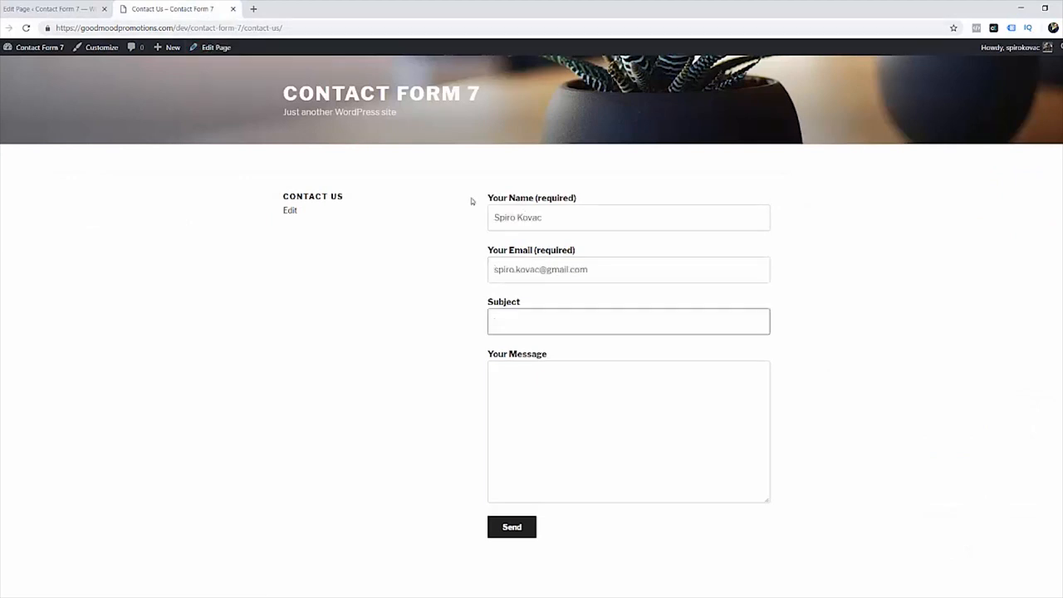
pyautogui.write('Hello World')
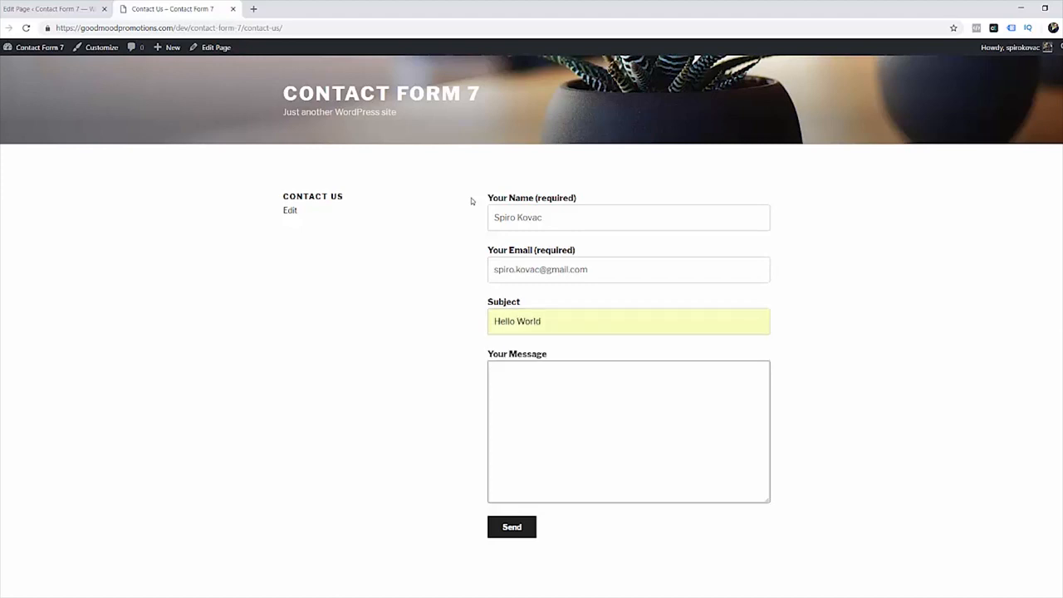
pyautogui.write('Hey Spiro!')
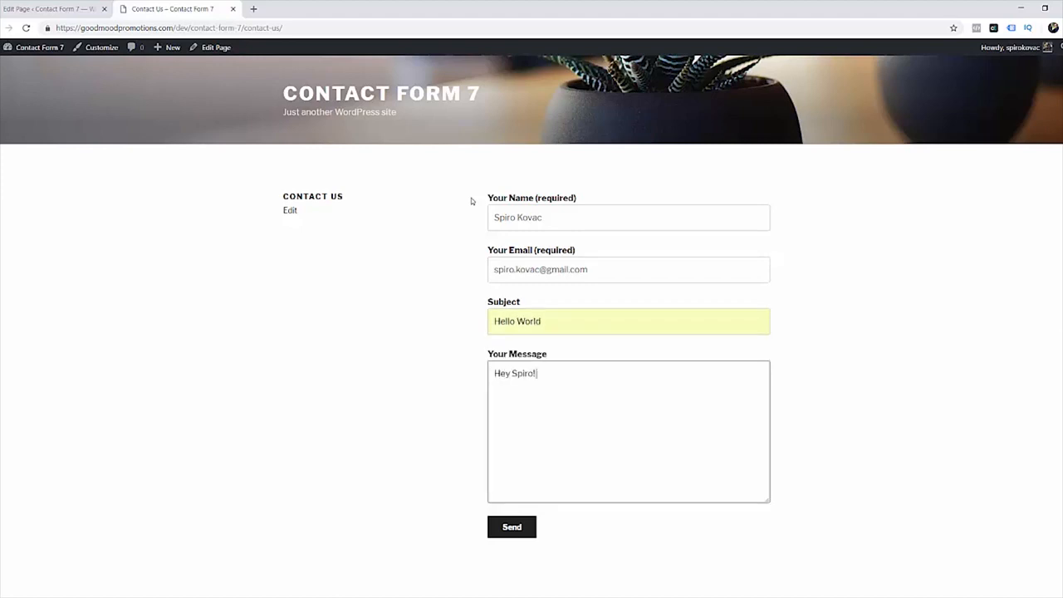
pyautogui.write("How's going?")
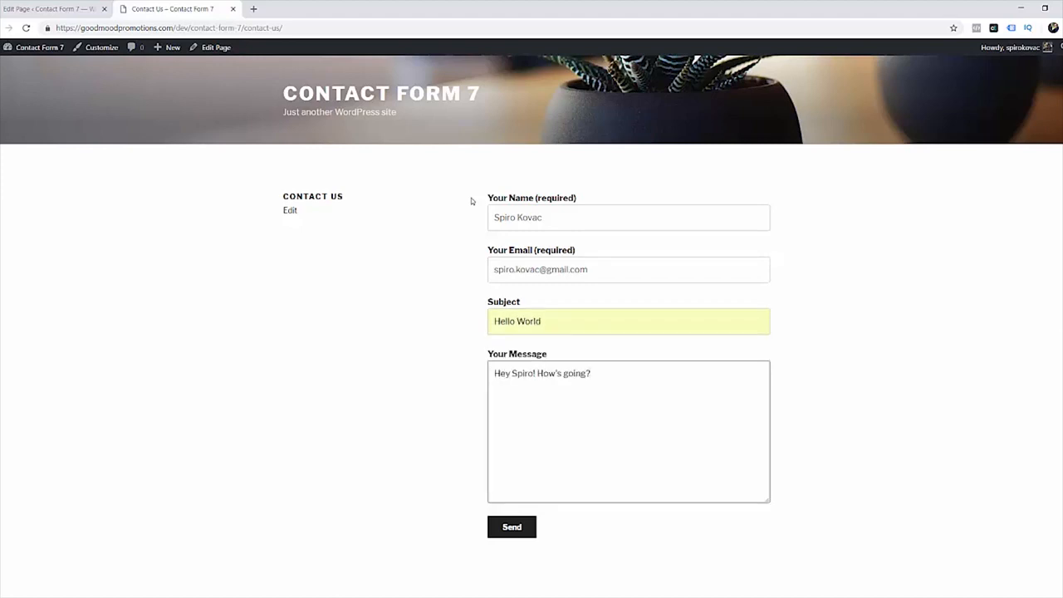
pyautogui.click(512, 526)
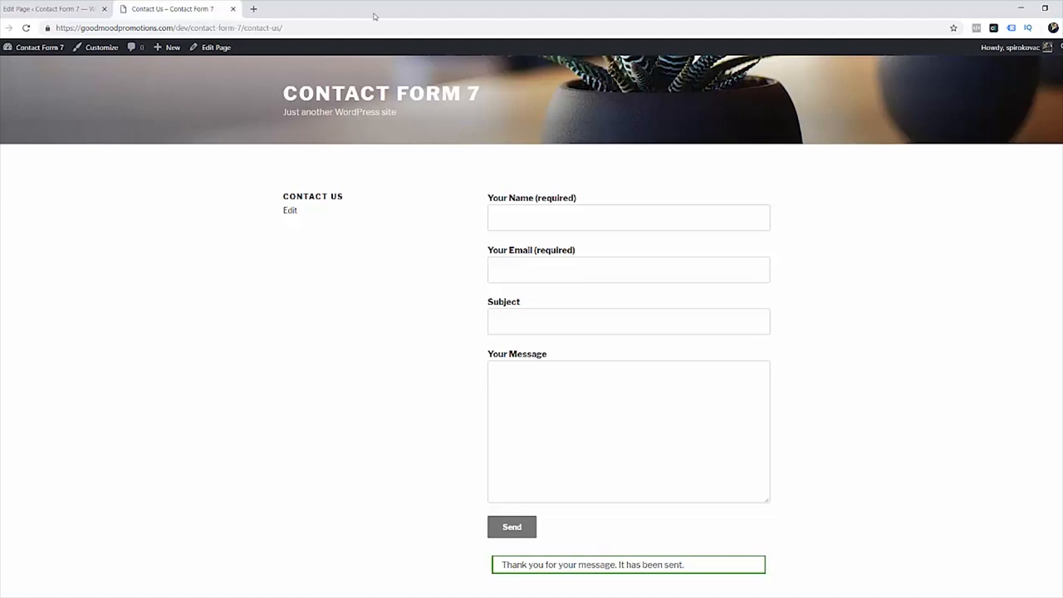
# In the Gmail inbox, view the Contact Form 7 email and highlight its 'Hello World' subject.
pyautogui.click(305, 8)
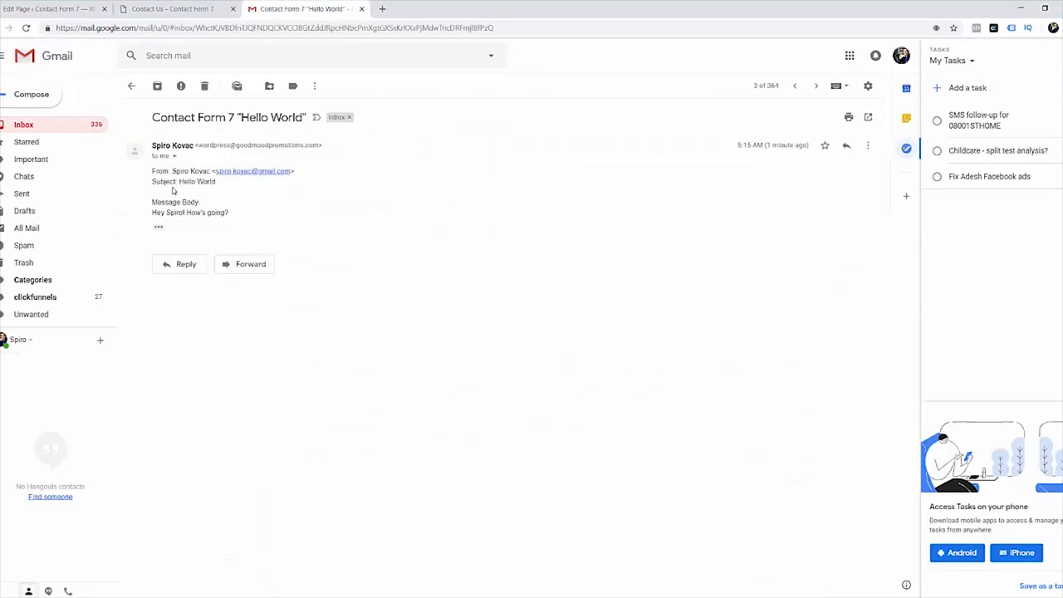
pyautogui.doubleClick(196, 181)
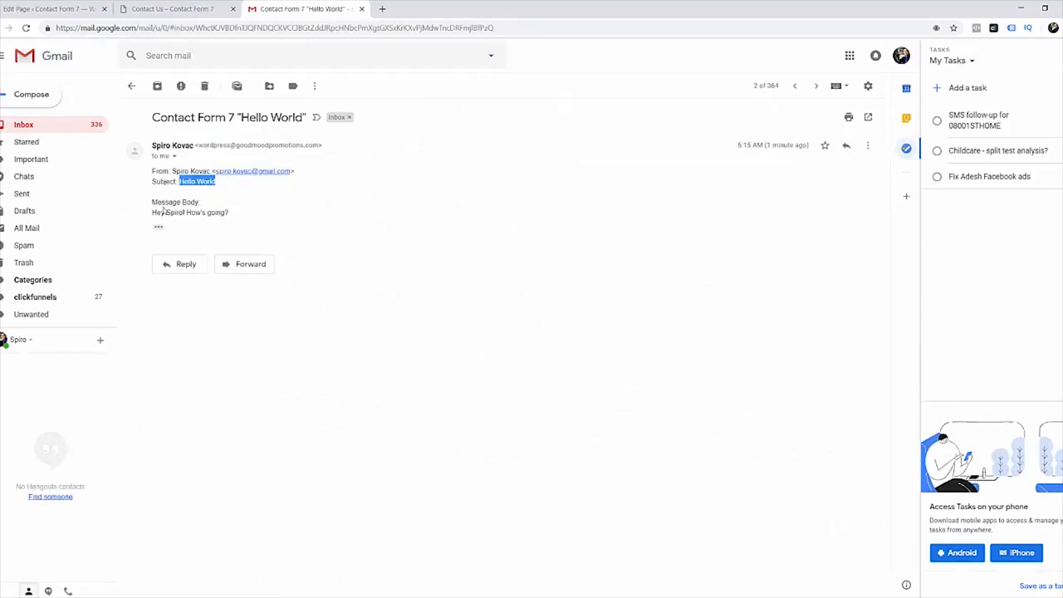